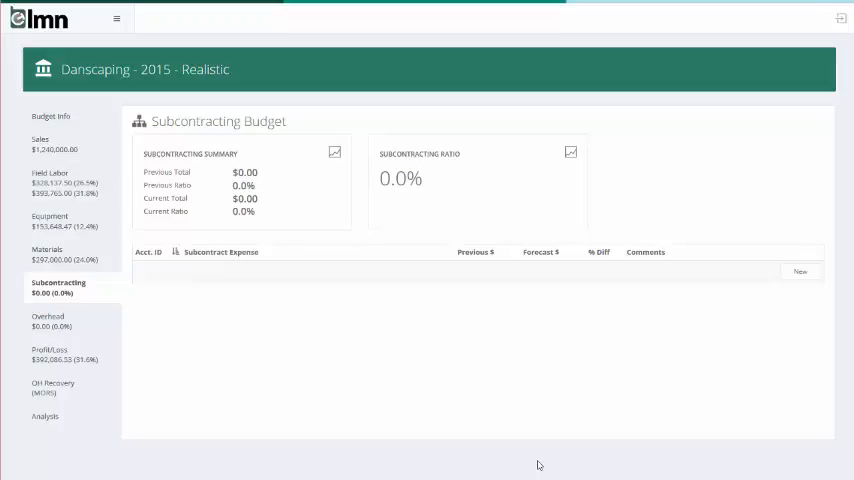
pyautogui.moveTo(348, 196)
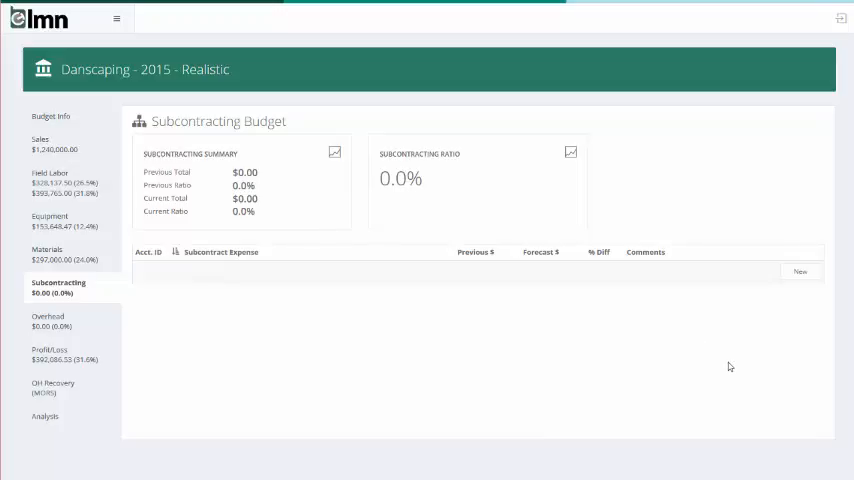
pyautogui.moveTo(724, 364)
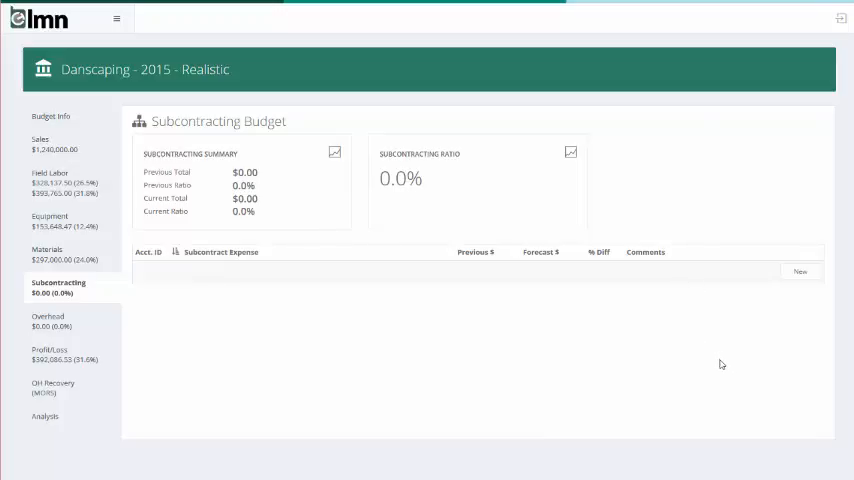
pyautogui.moveTo(758, 350)
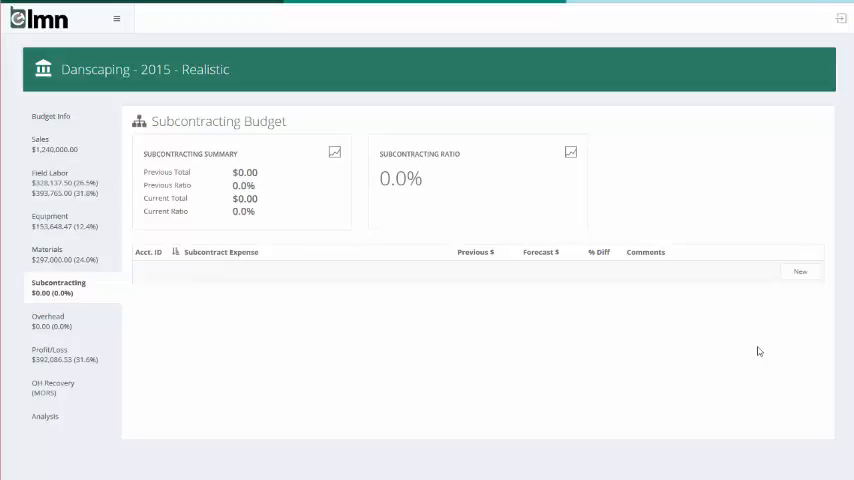
# Step: Add a Subcontractors expense line with $12,000 previous and $15,000 forecast, and save it
pyautogui.click(800, 272)
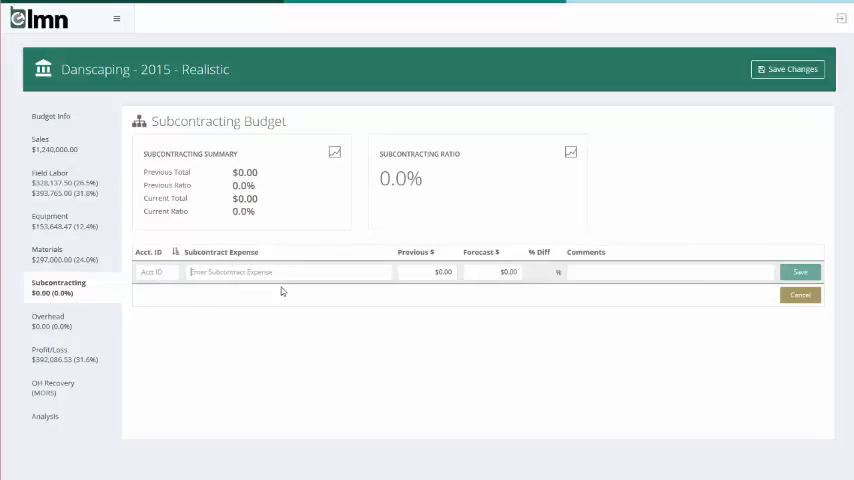
pyautogui.write('$')
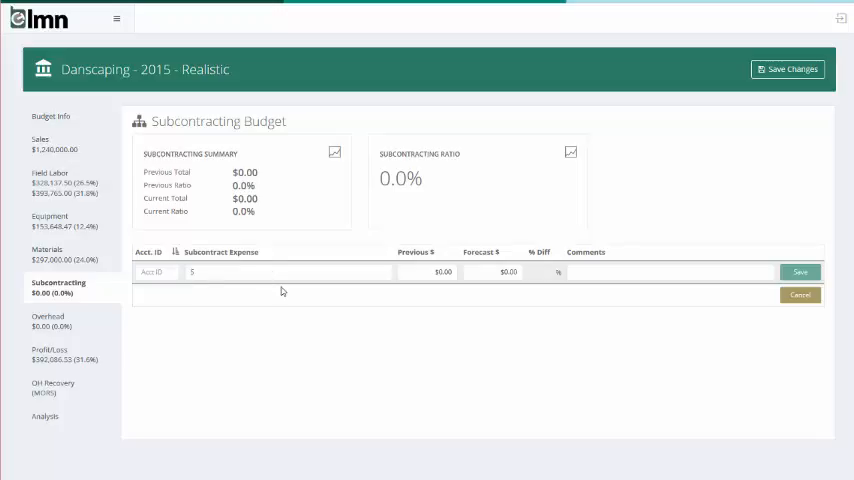
pyautogui.write('Subcontractors')
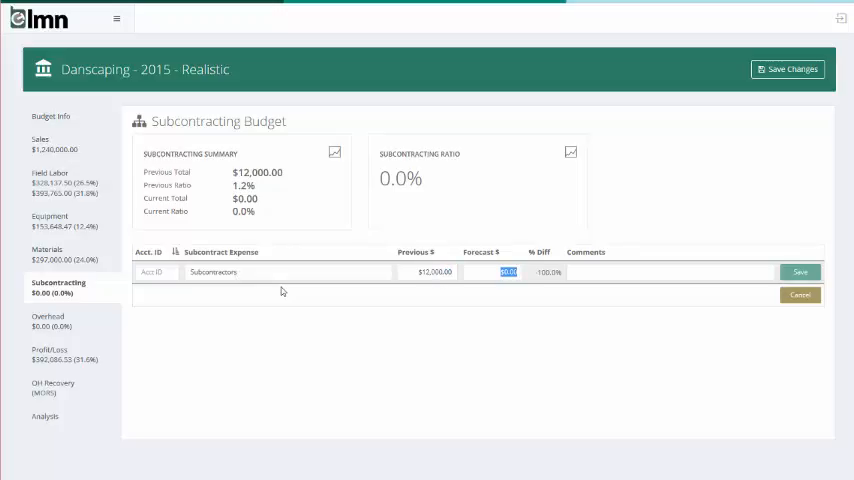
pyautogui.write('15000.00')
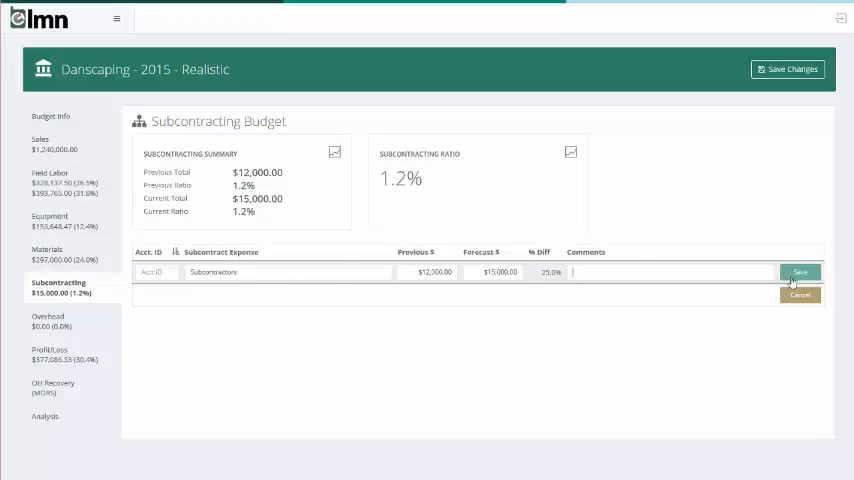
pyautogui.click(800, 272)
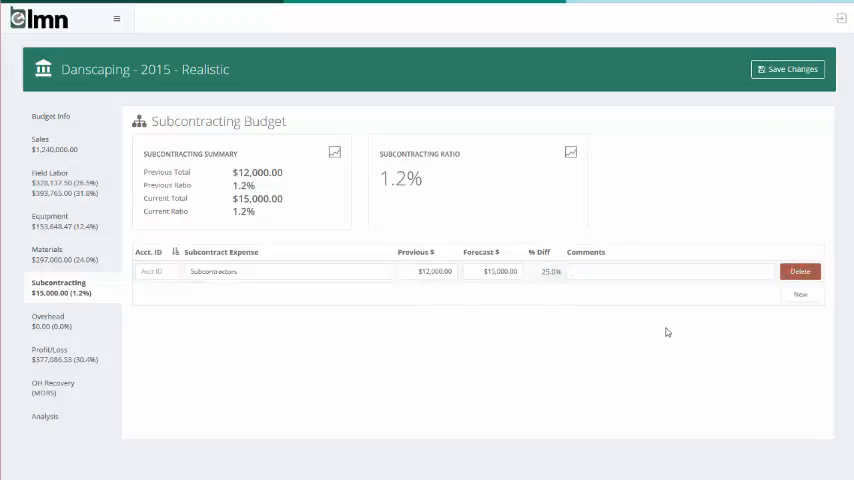
# Step: Rename the line to Fencing subcontractors with $8,000 previous and $8,000 forecast
pyautogui.click(496, 272)
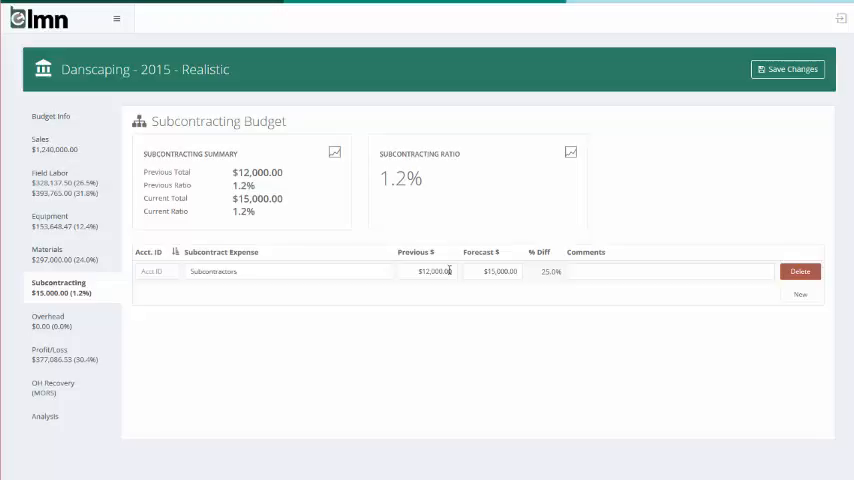
pyautogui.doubleClick(212, 272)
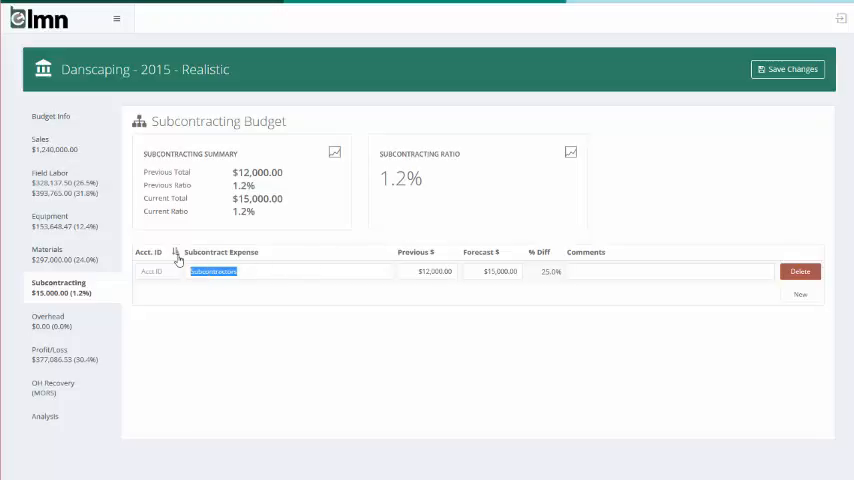
pyautogui.write('Feun')
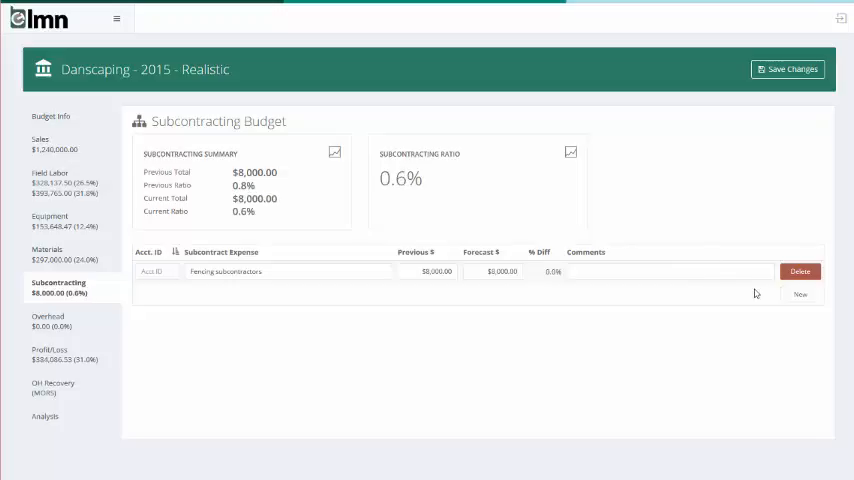
# Step: Add an Irrigation subcontractors line with $12,000 previous and $10,000 forecast, and save it
pyautogui.click(800, 292)
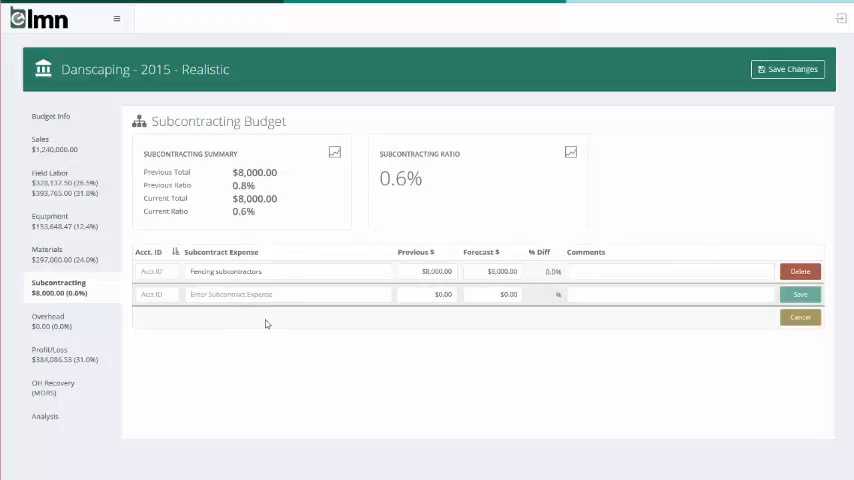
pyautogui.write('Irrigation subcontractors')
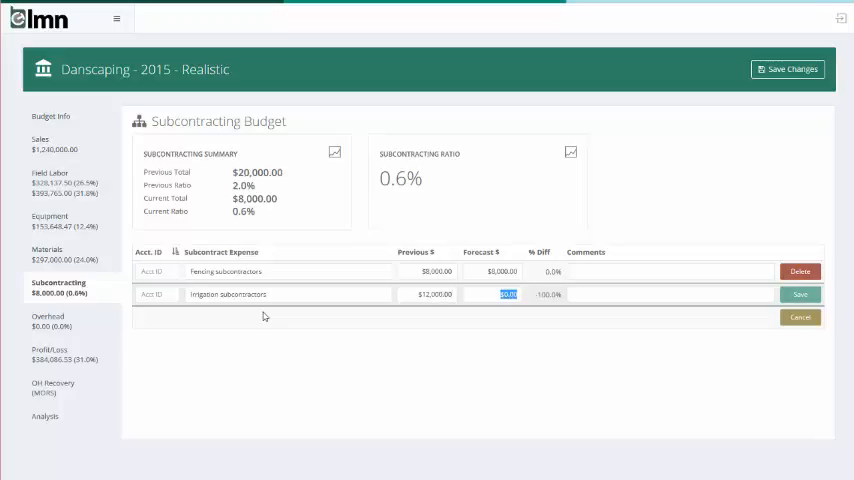
pyautogui.write('10000')
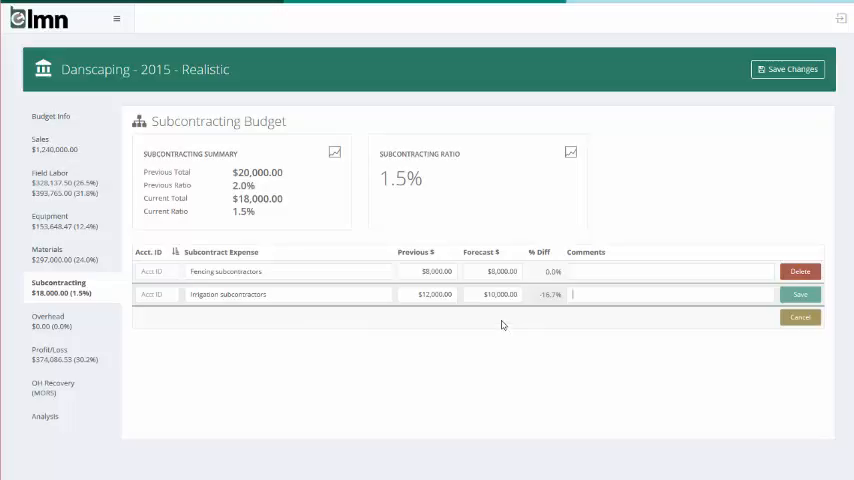
pyautogui.moveTo(492, 316)
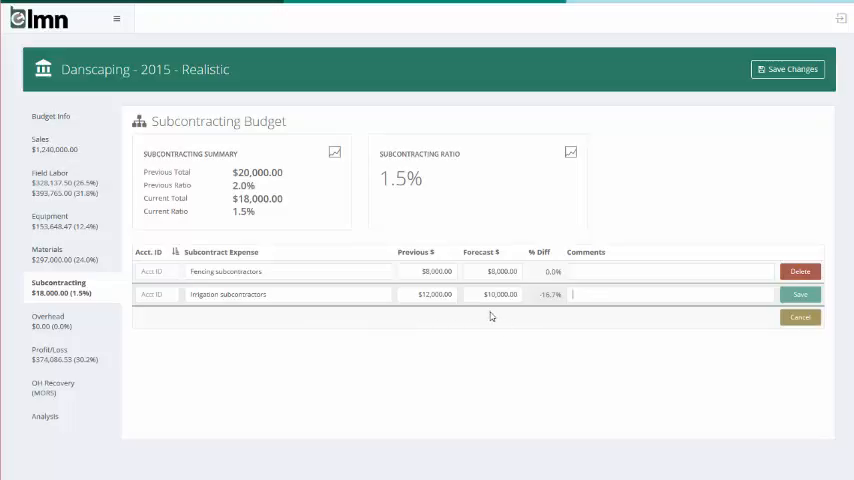
pyautogui.click(800, 294)
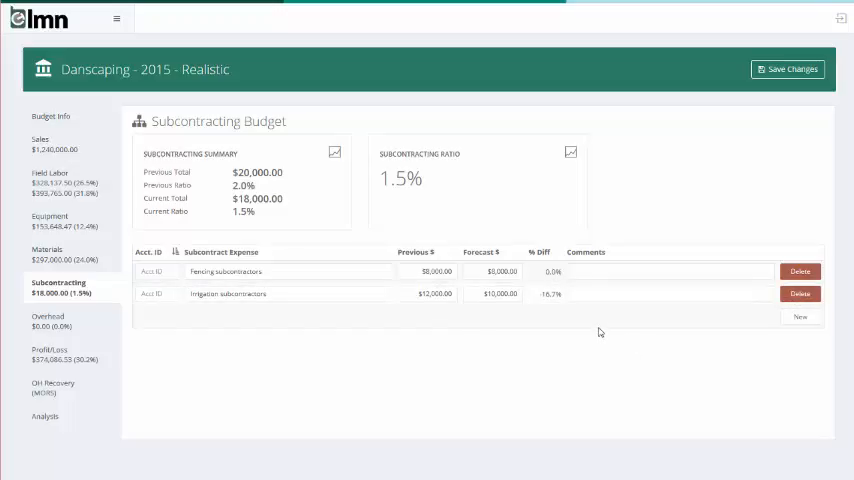
pyautogui.moveTo(592, 328)
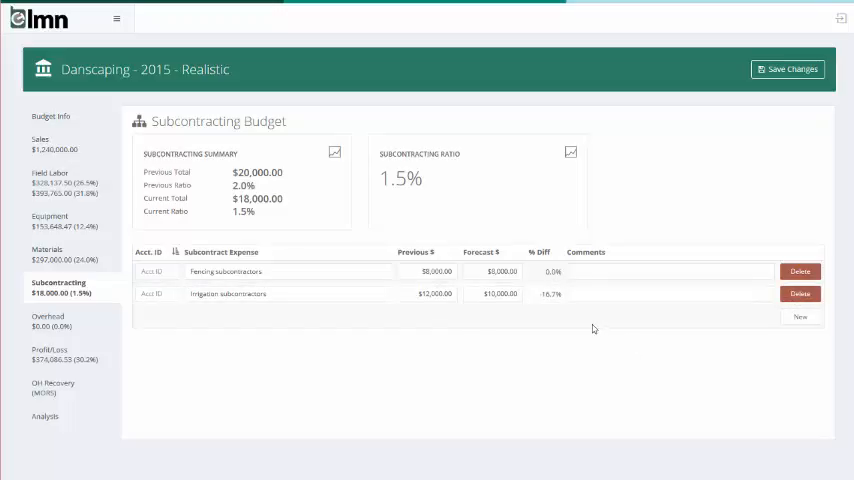
pyautogui.moveTo(428, 186)
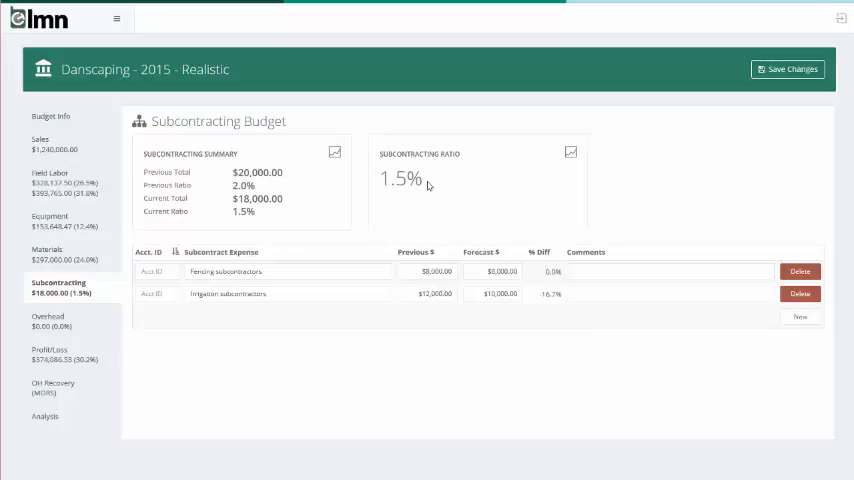